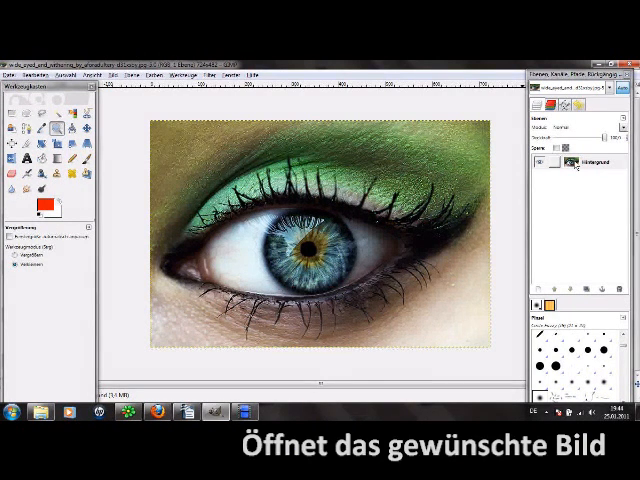
Start a new layer from the Background layer's menu, with Transparency as the fill type.
right_click(578, 163)
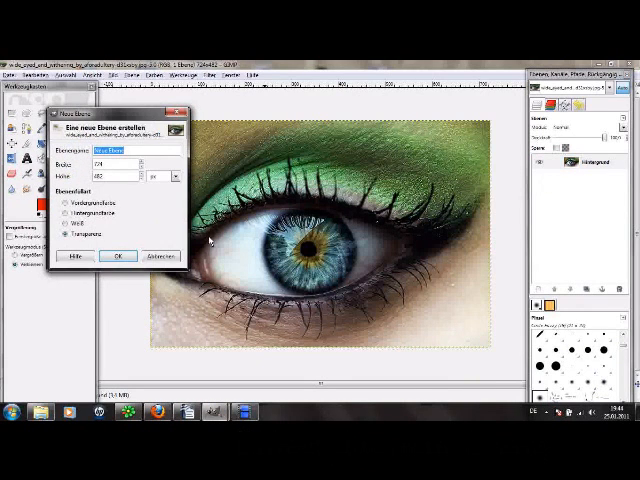
Create the transparent layer above the eye photo and set the foreground colour to green.
click(117, 256)
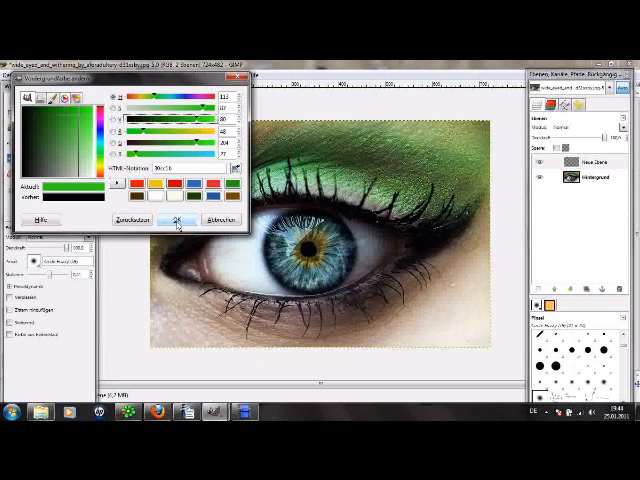
click(180, 219)
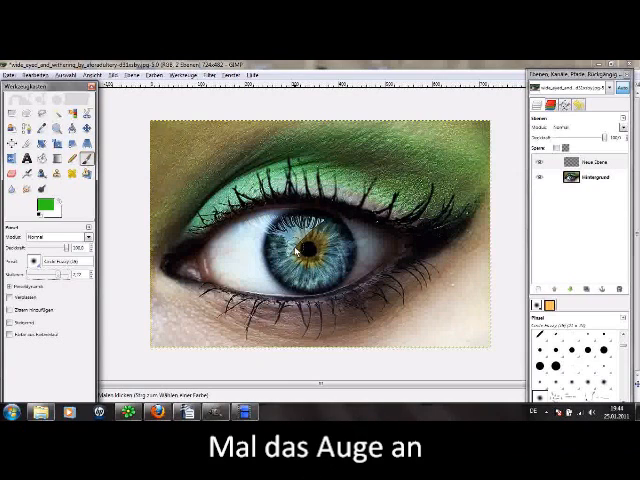
Paint green over the blue iris and switch the new layer to Soft light mode.
click(290, 245)
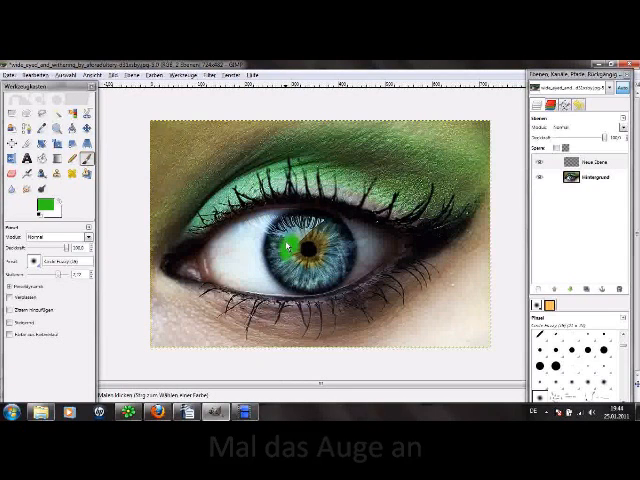
click(283, 258)
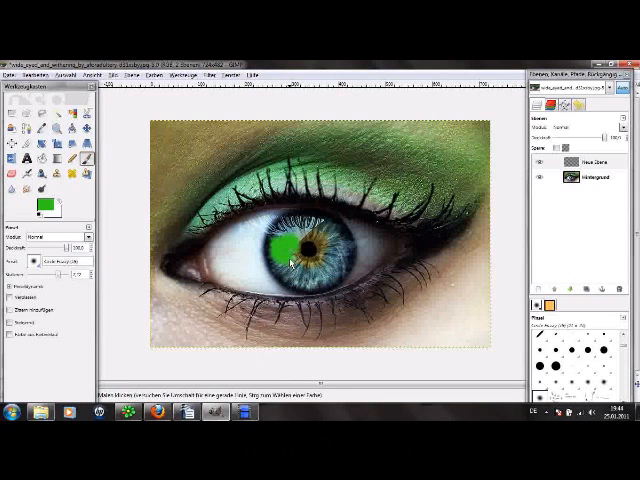
click(582, 138)
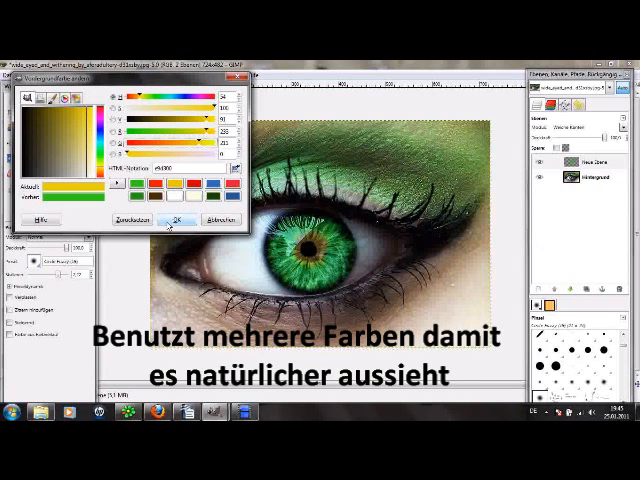
Set the foreground colour to yellow and paint a yellow ring around the pupil.
click(176, 219)
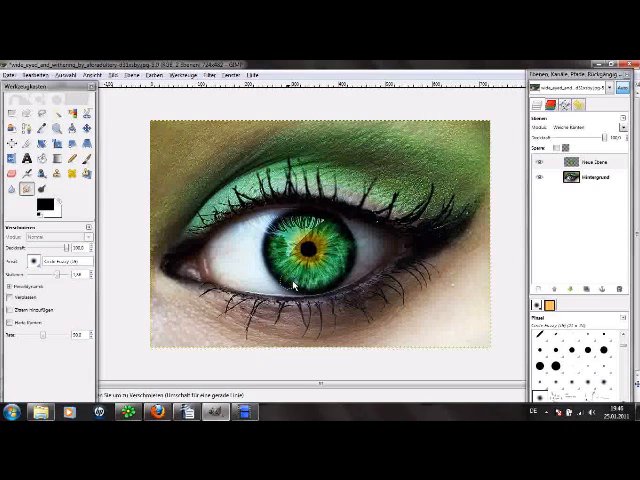
mouse_move(106, 182)
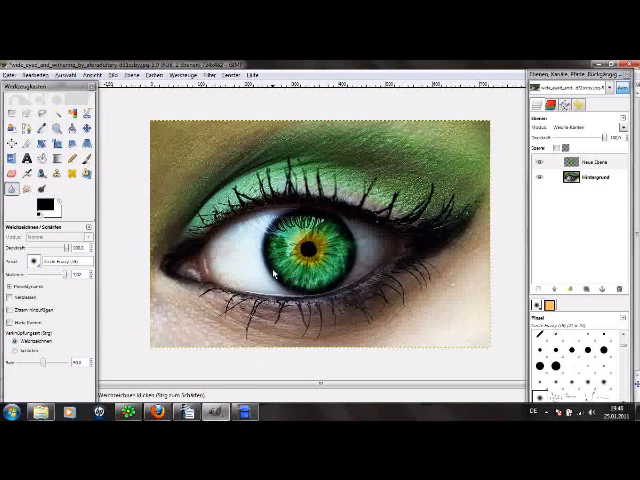
mouse_move(338, 282)
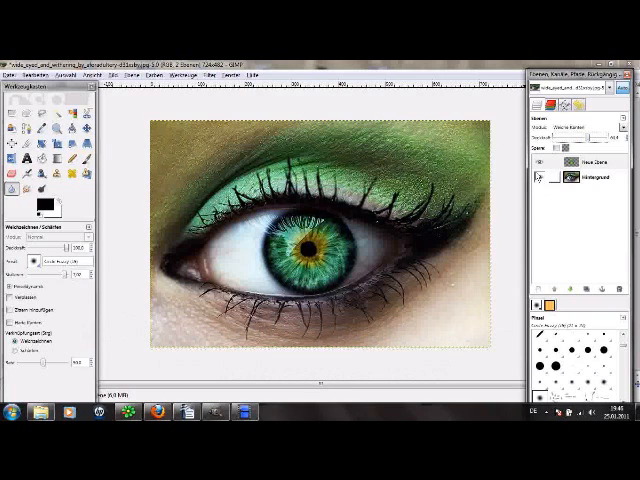
click(580, 162)
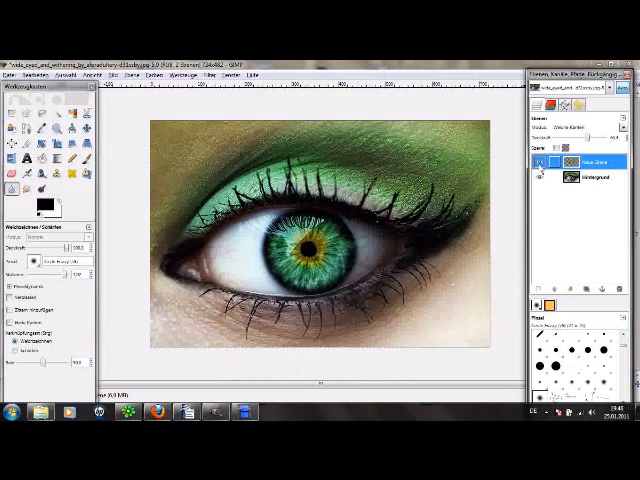